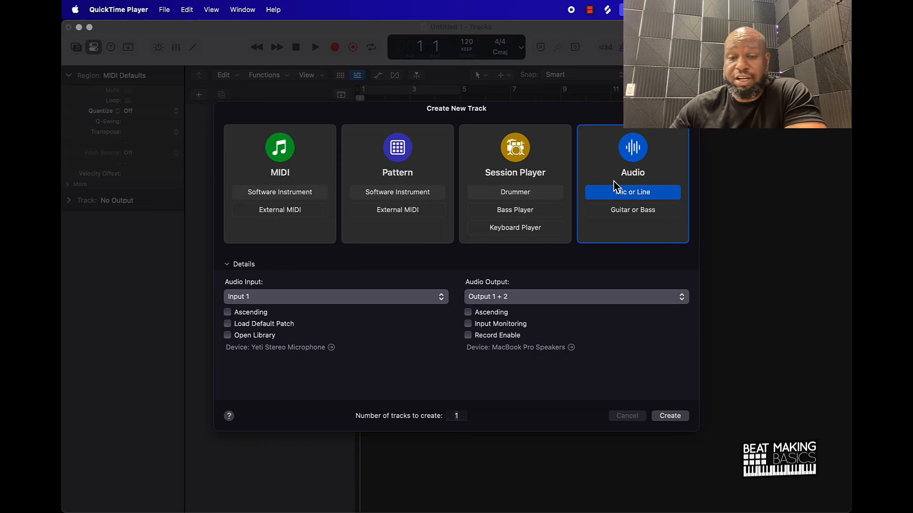
mouse_move(637, 165)
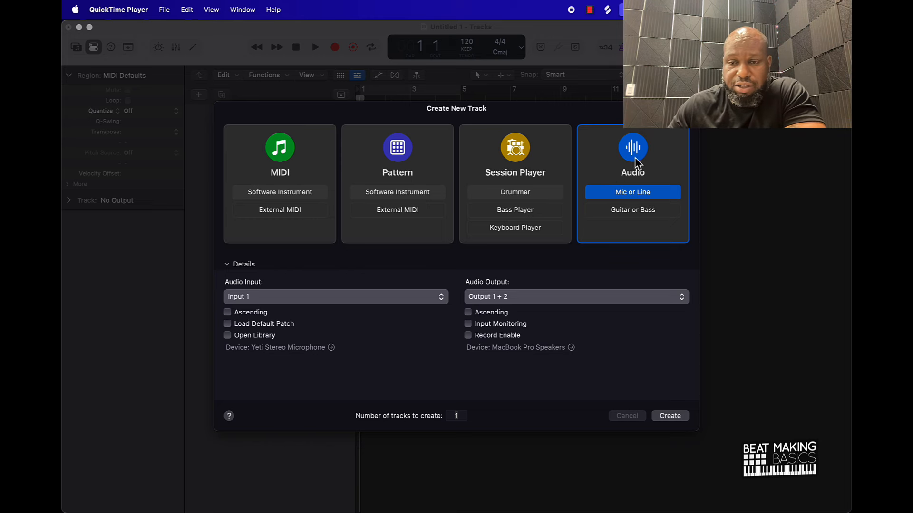
- Create an audio track and drag the Splice soul melody loop to bar 1
click(669, 416)
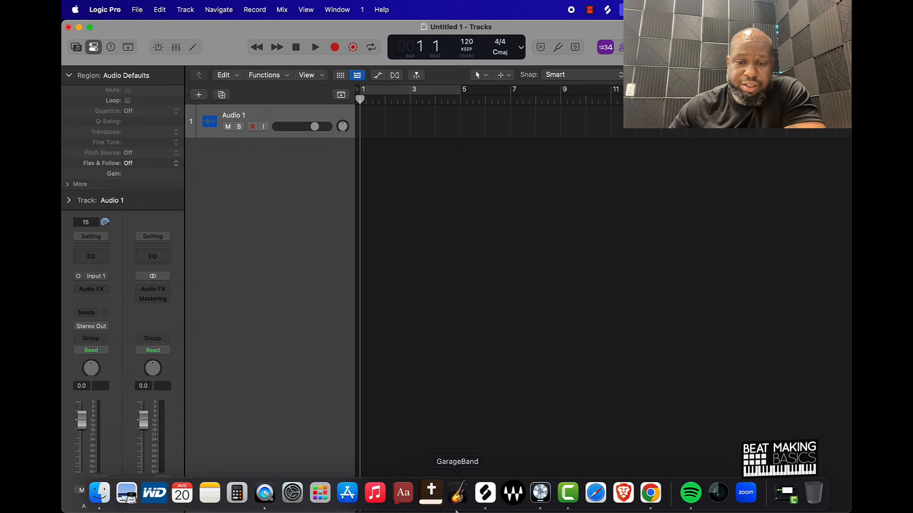
click(458, 493)
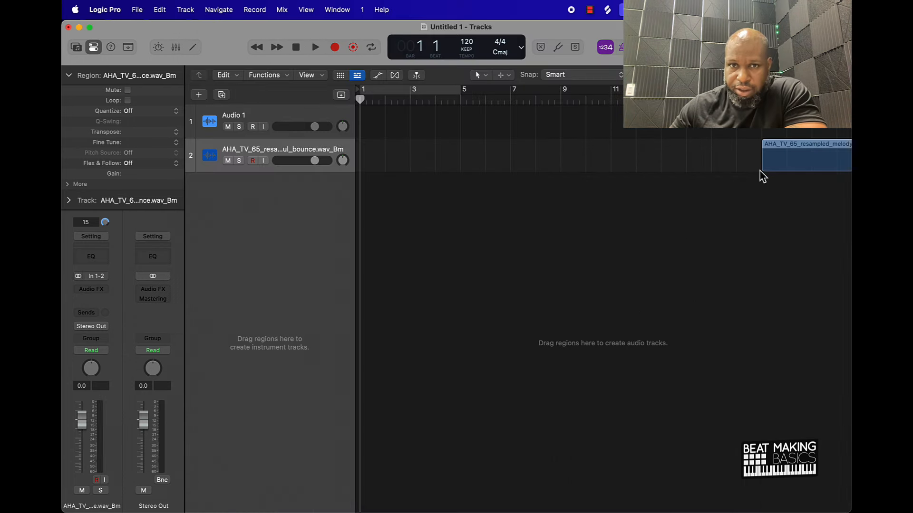
drag(806, 157, 451, 155)
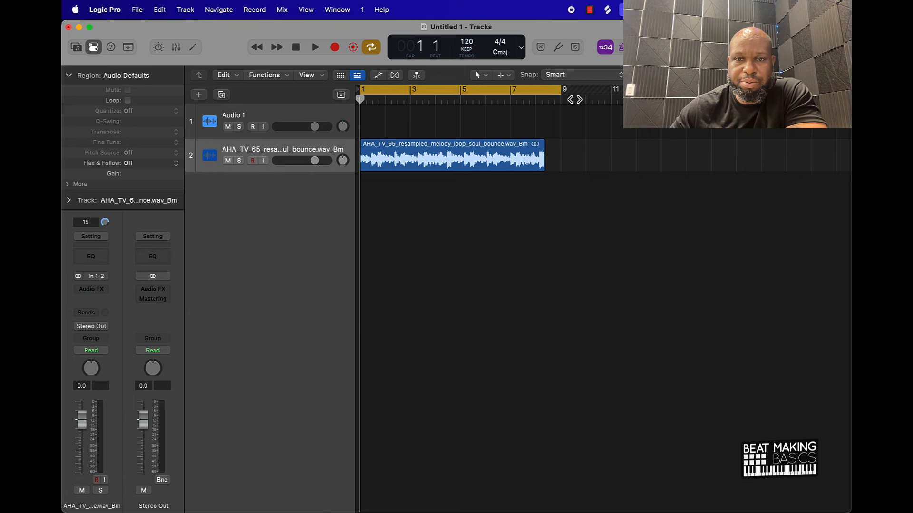
- Audition the melody loop, then lower its track volume fader to about -16 dB
click(315, 47)
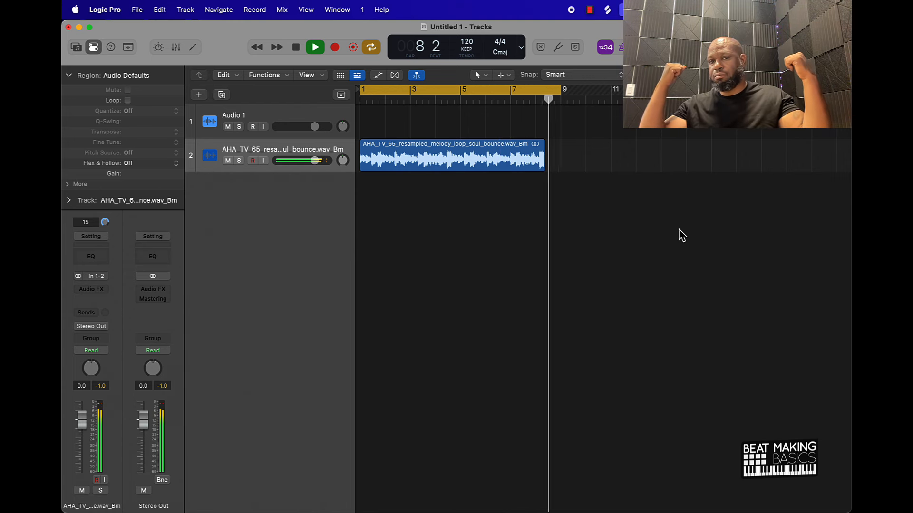
click(295, 48)
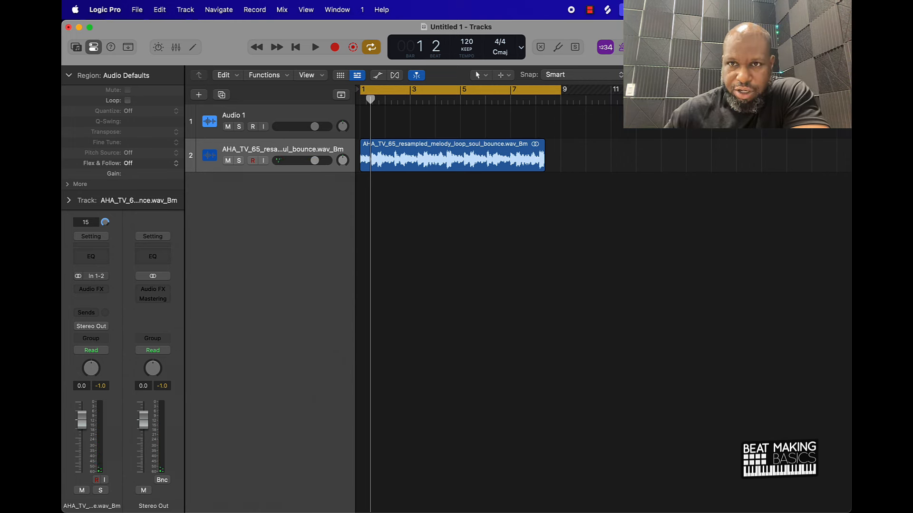
click(546, 75)
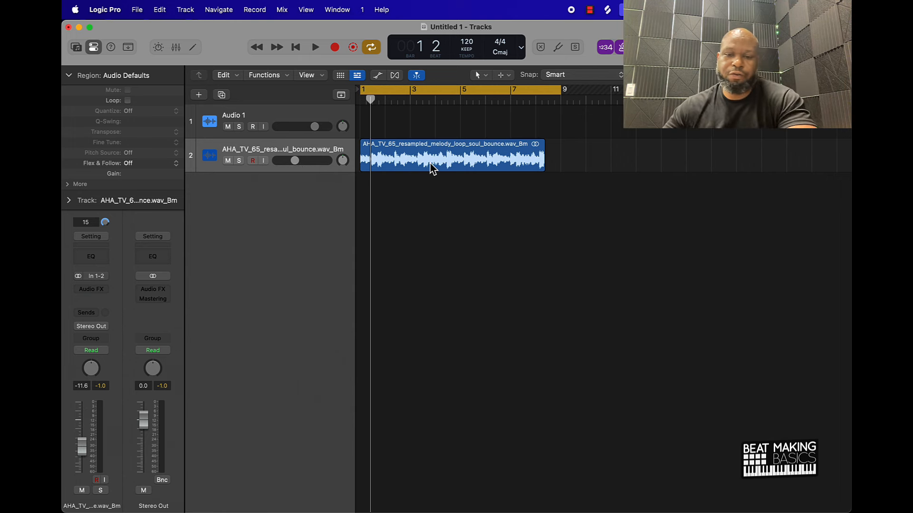
drag(315, 160, 290, 161)
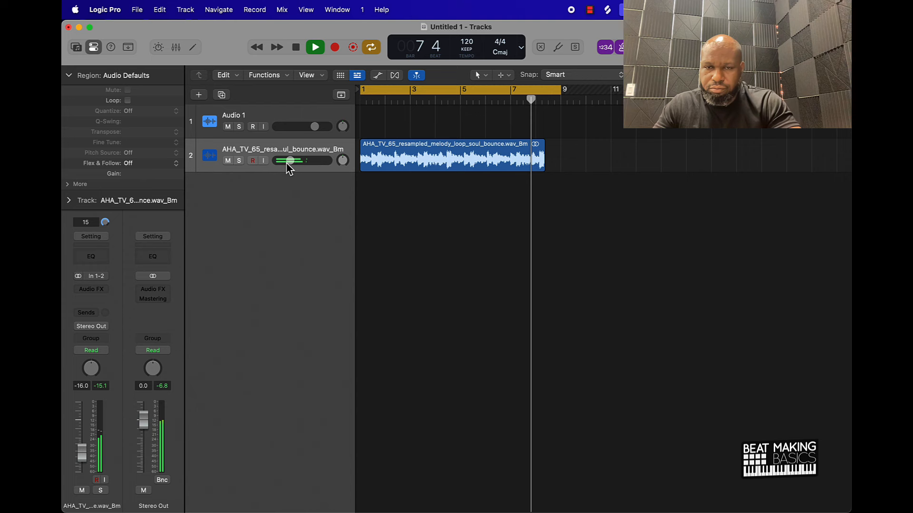
click(295, 47)
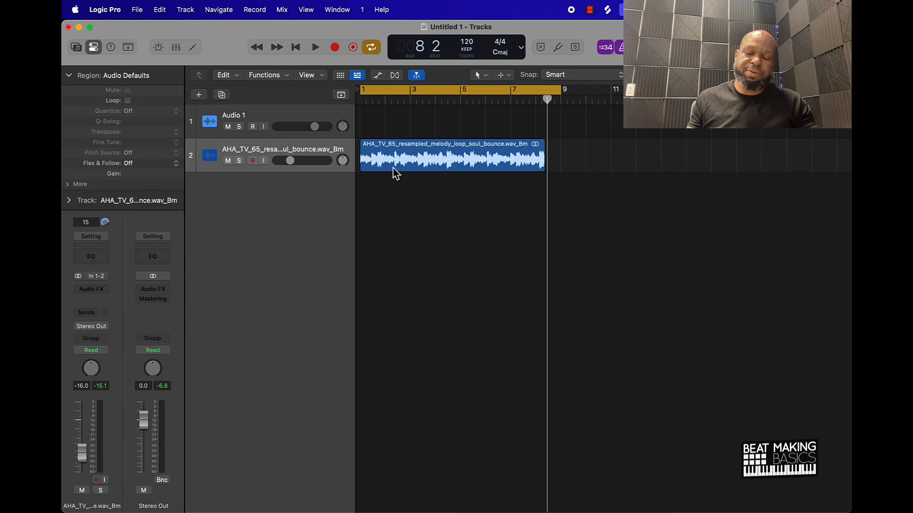
mouse_move(586, 171)
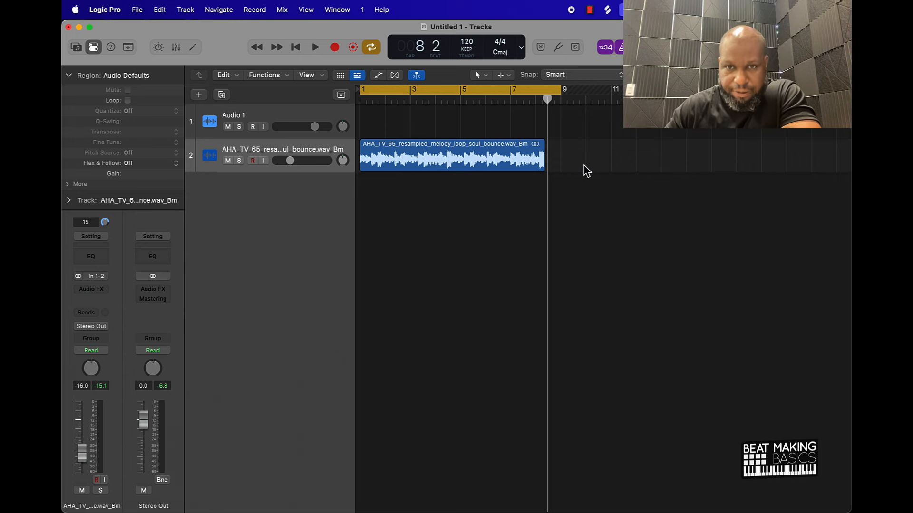
mouse_move(366, 128)
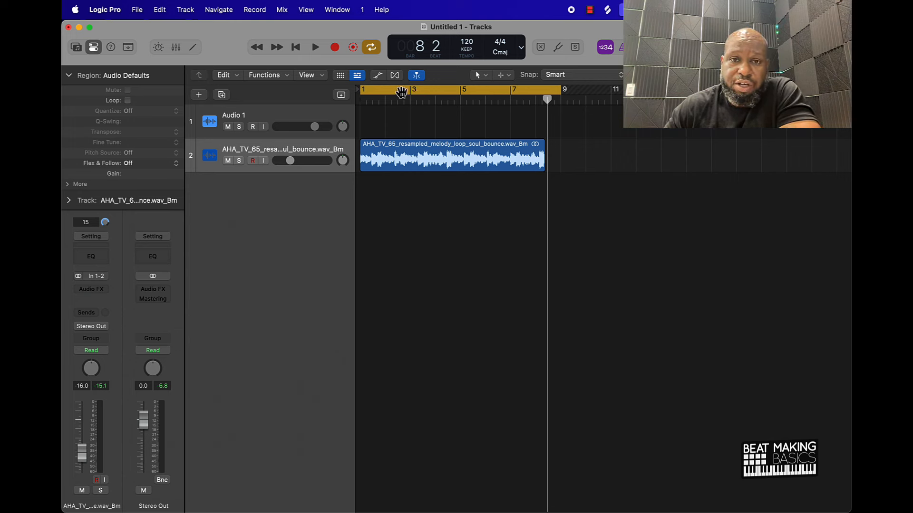
mouse_move(401, 93)
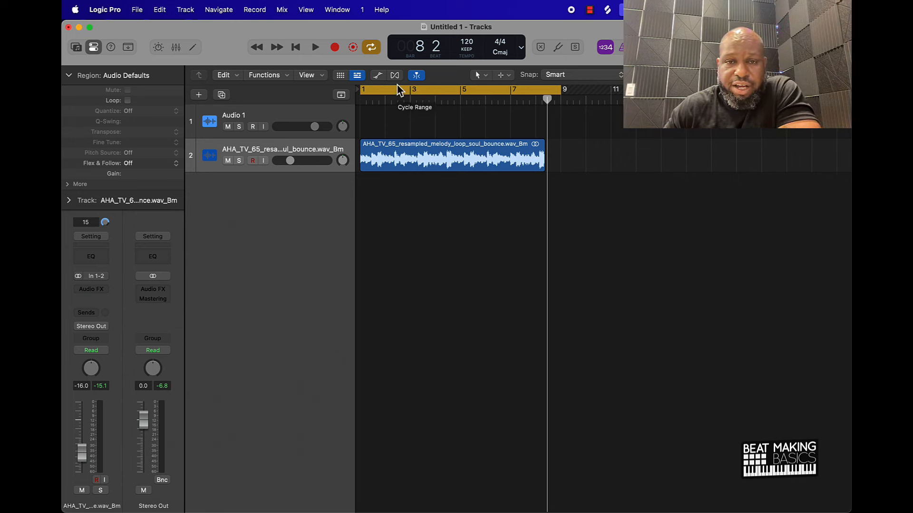
mouse_move(395, 74)
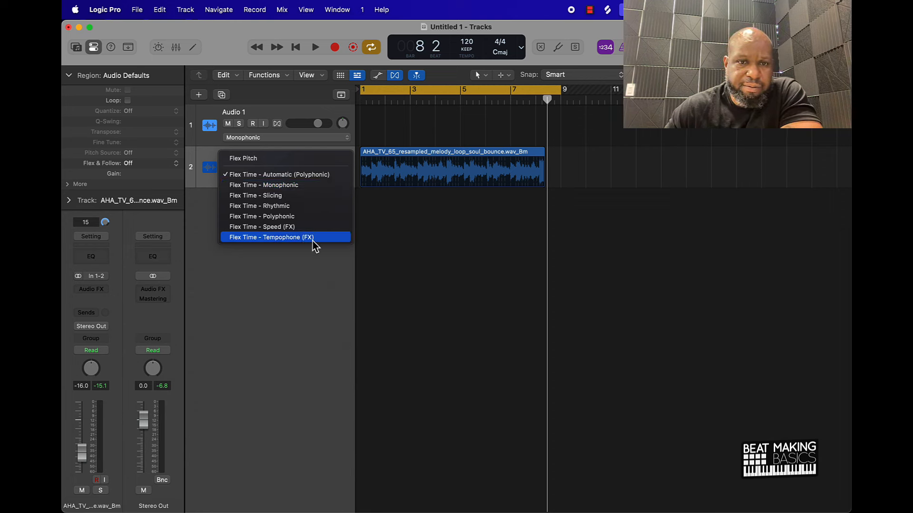
mouse_move(308, 187)
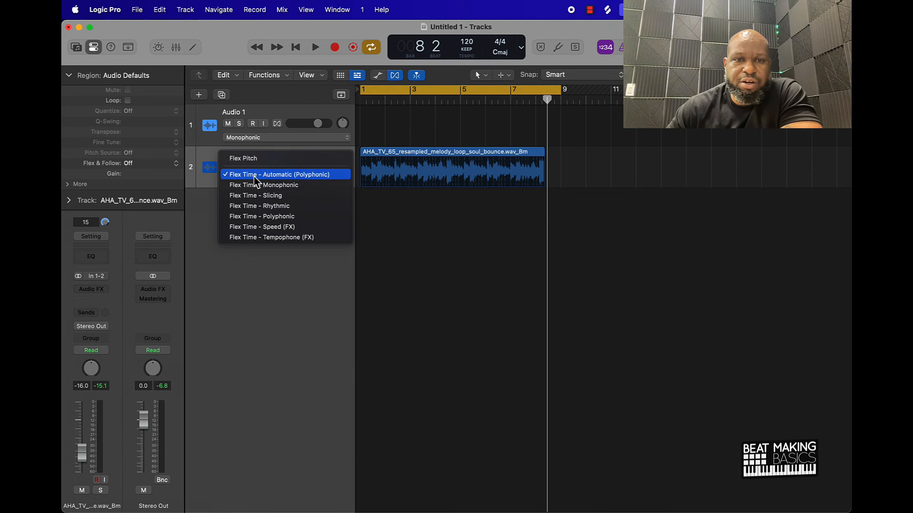
mouse_move(264, 184)
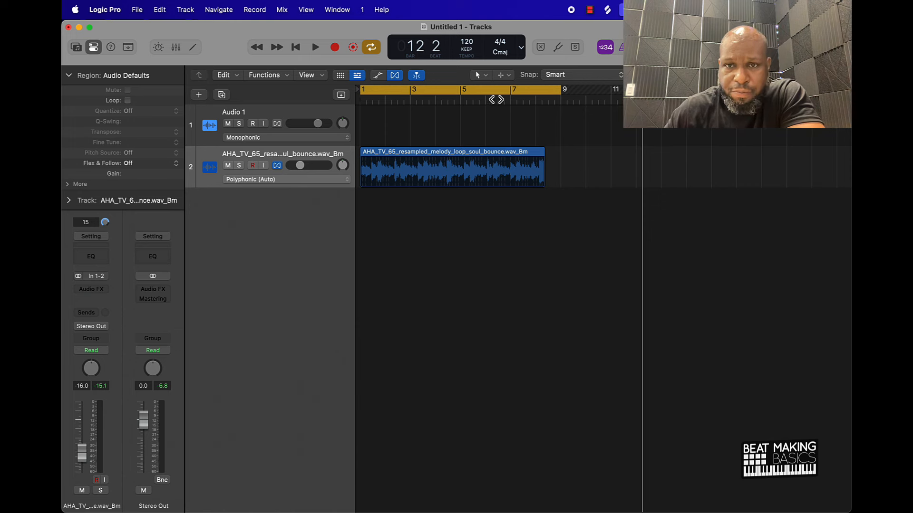
- Re-enable cycle and flex-stretch the melody loop region to end at bar 9
click(370, 47)
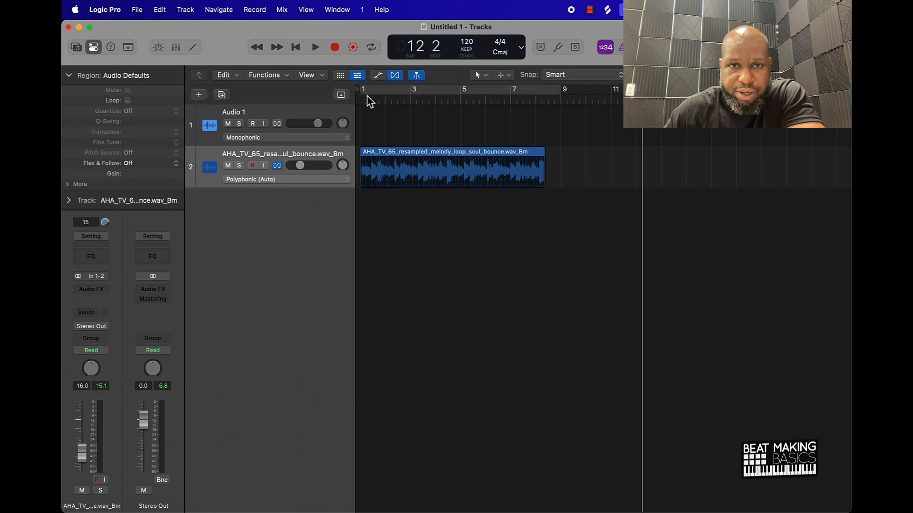
click(370, 47)
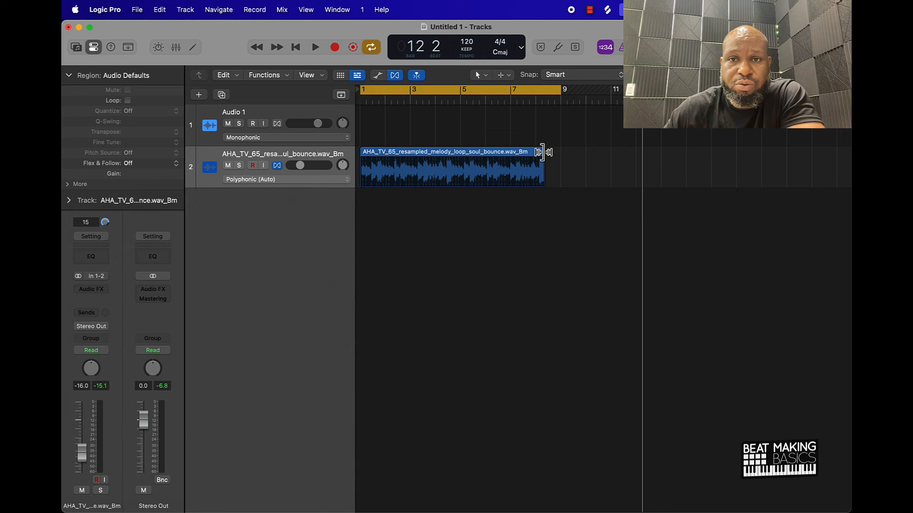
drag(540, 152, 555, 151)
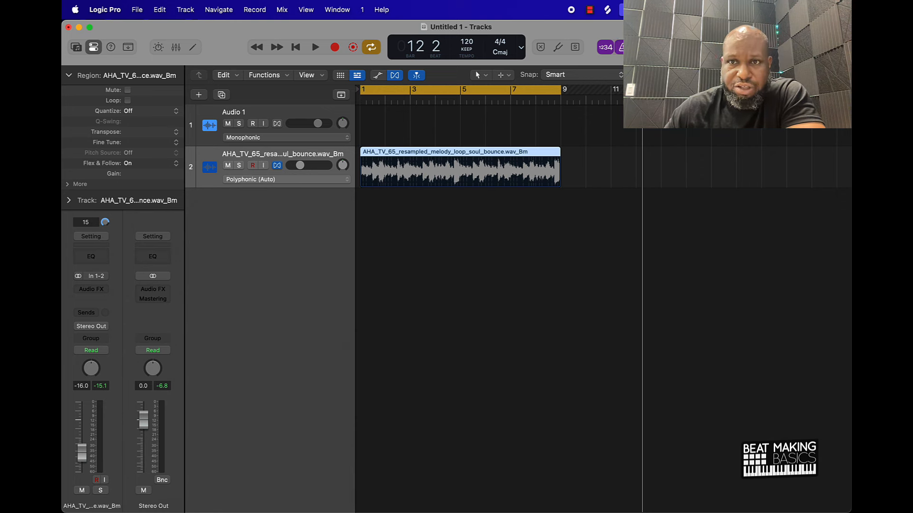
mouse_move(659, 141)
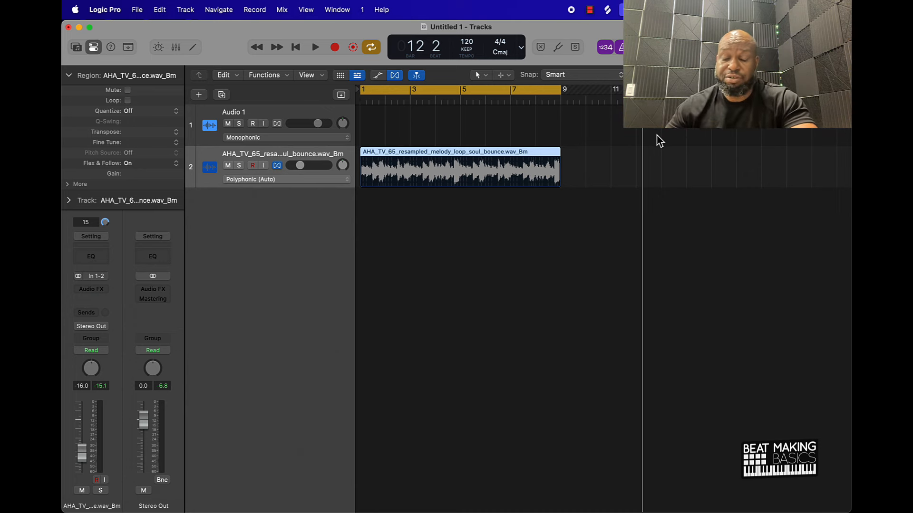
click(315, 47)
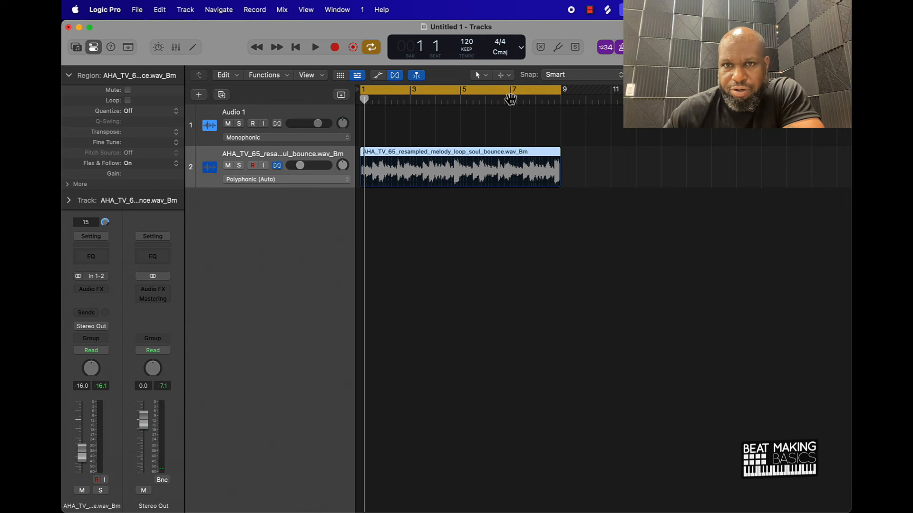
mouse_move(399, 55)
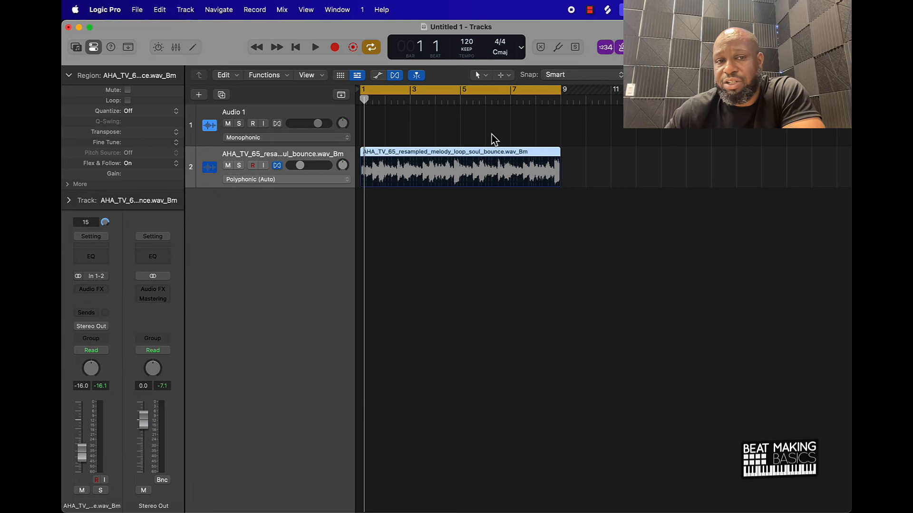
mouse_move(216, 104)
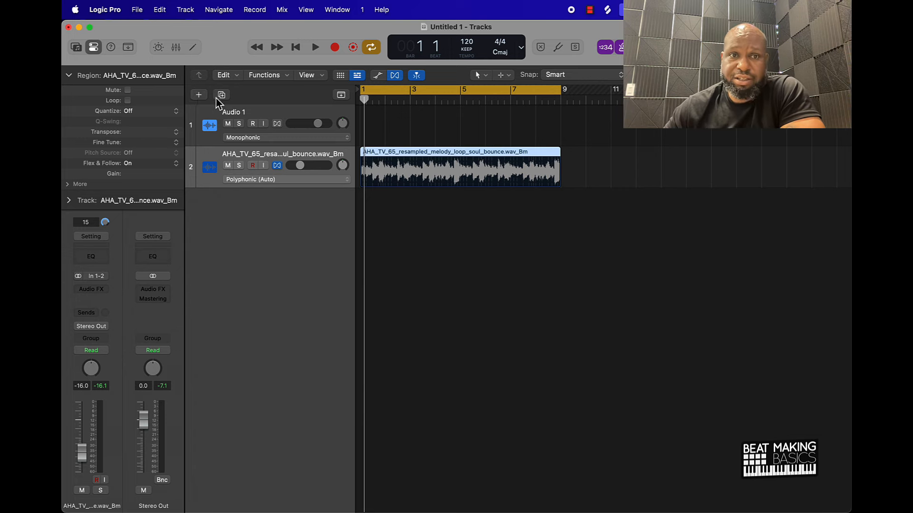
- Create a new Software Instrument track with Quick Sampler
click(199, 94)
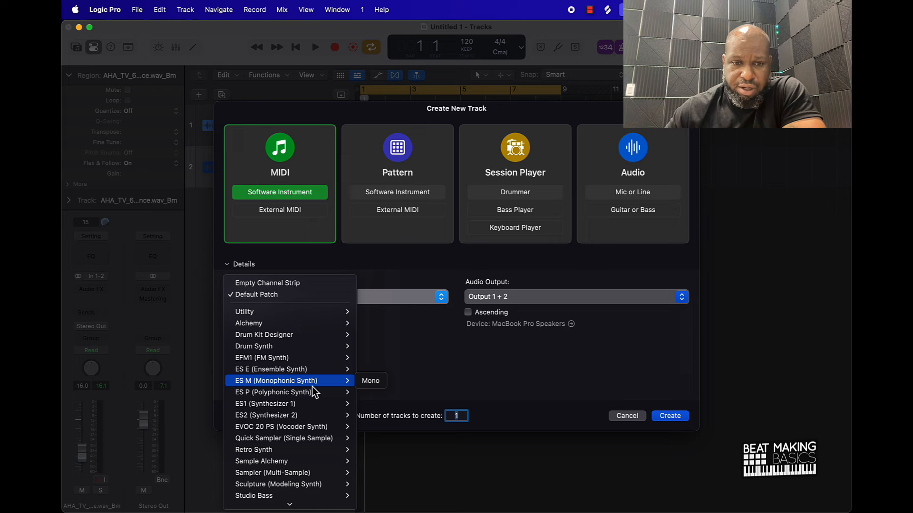
click(285, 438)
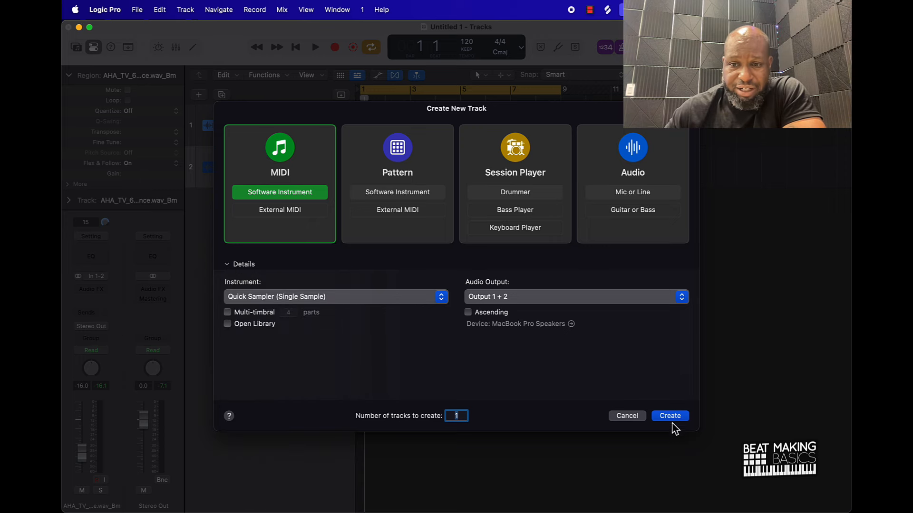
click(669, 415)
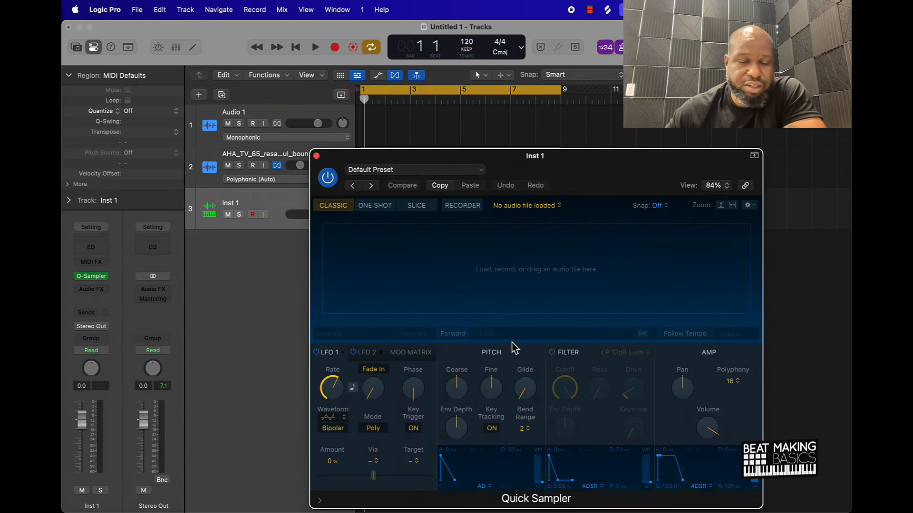
- Load the Clap Trap preset and create a one-bar pattern region
click(415, 169)
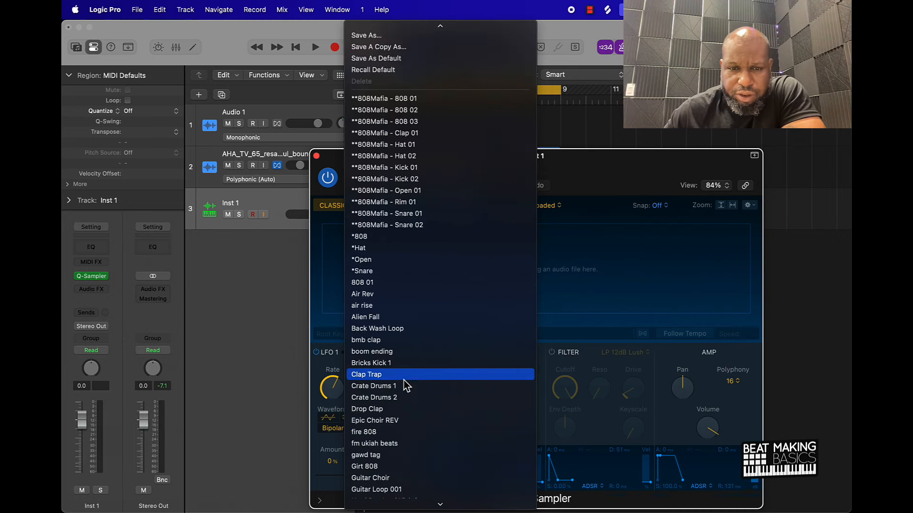
click(367, 374)
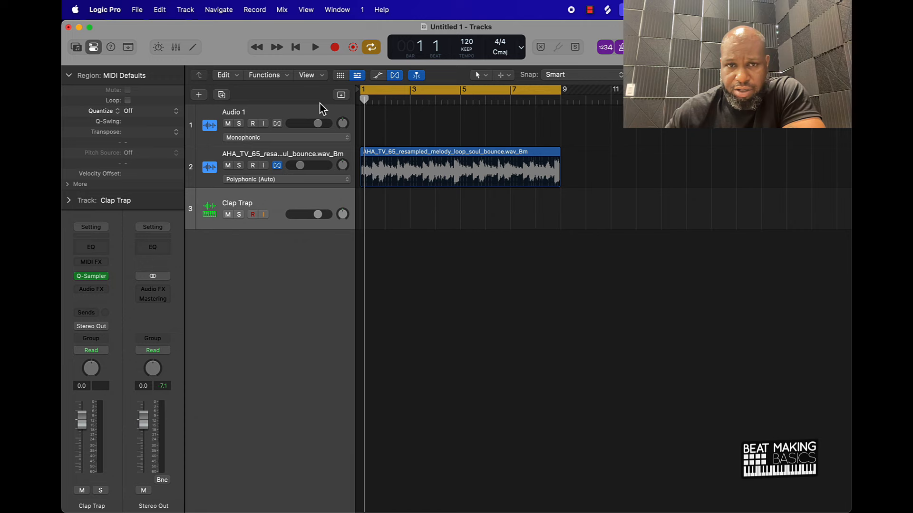
click(192, 47)
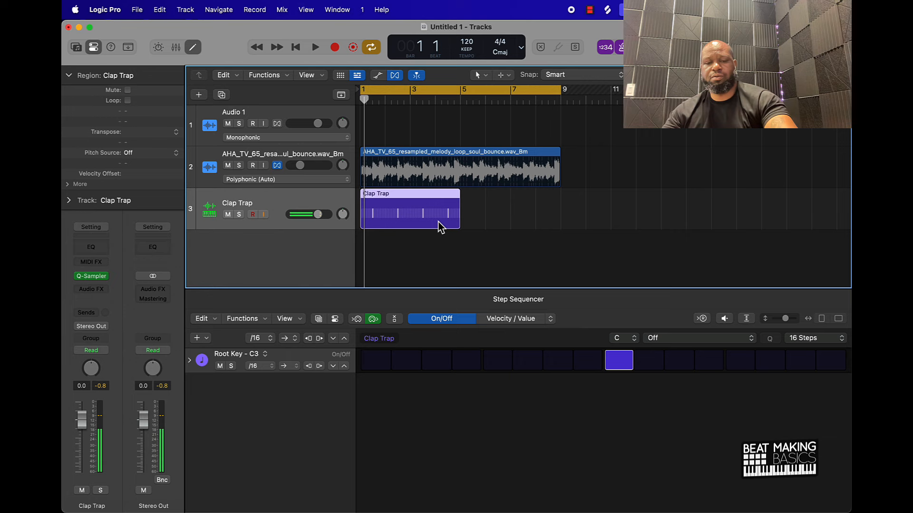
- Play the claps and lower the melody track's volume to about -12.2 dB
click(315, 47)
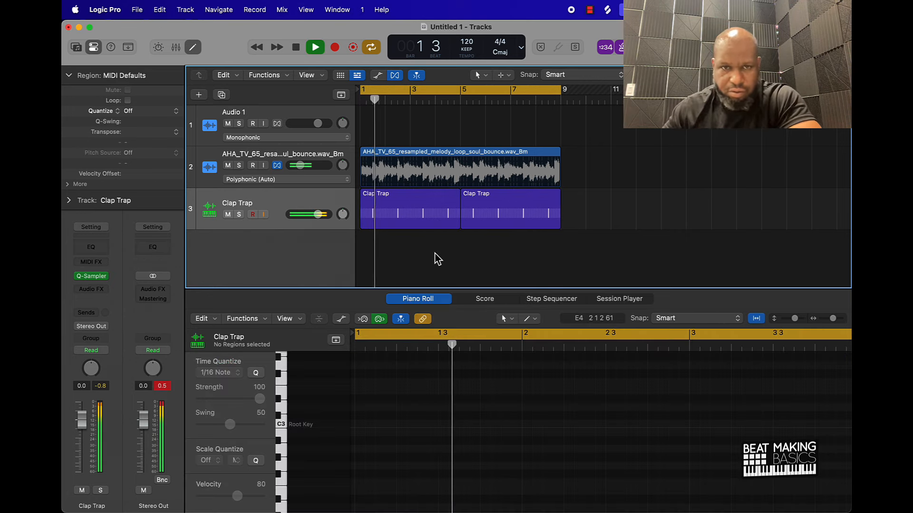
drag(317, 164, 303, 165)
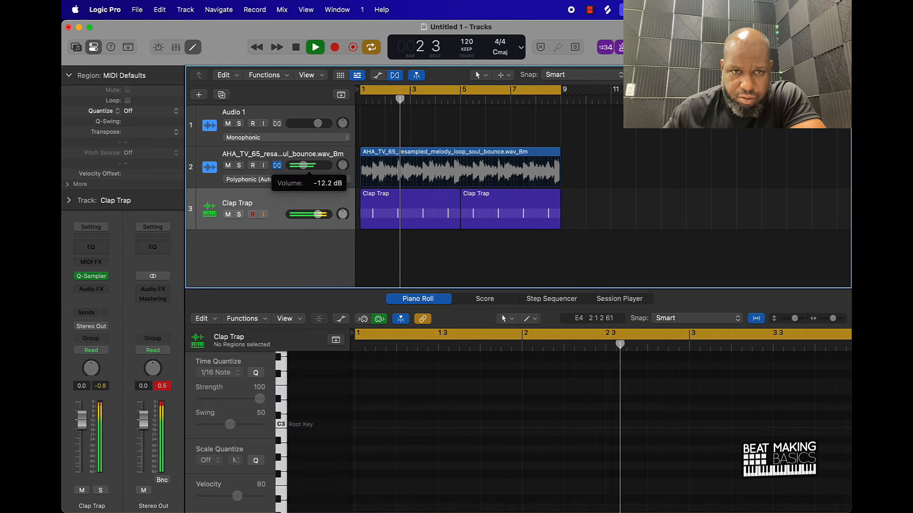
click(314, 46)
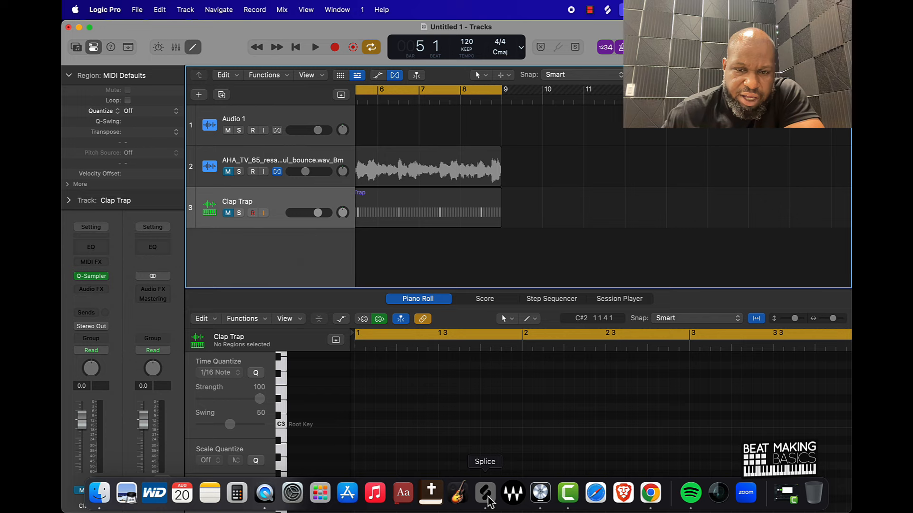
- Switch to Splice from the Dock and audition a soul melodic loop
click(484, 495)
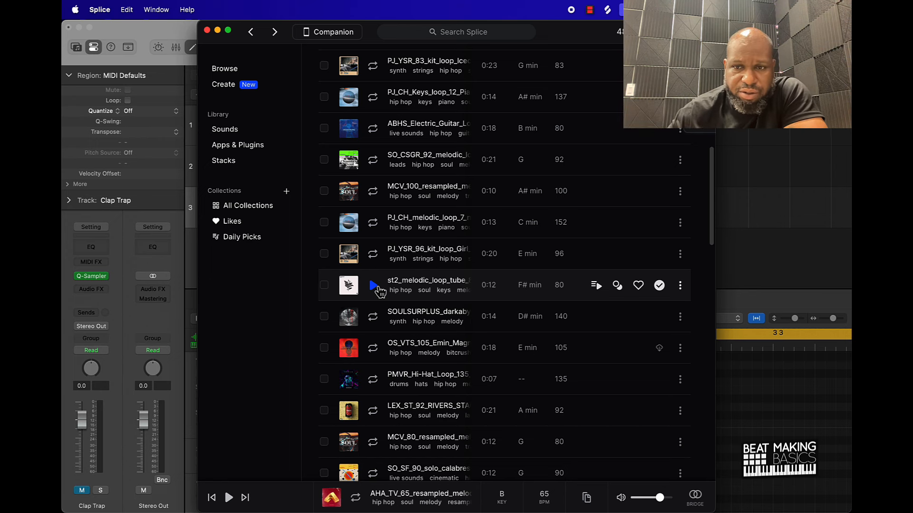
click(348, 316)
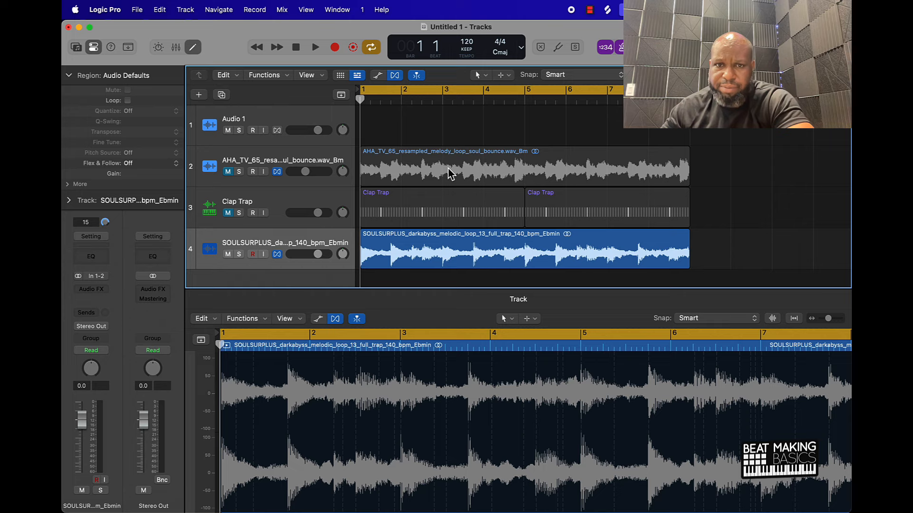
- Play with the new loop and turn the darkabyss track down to about -4.7 dB
click(371, 47)
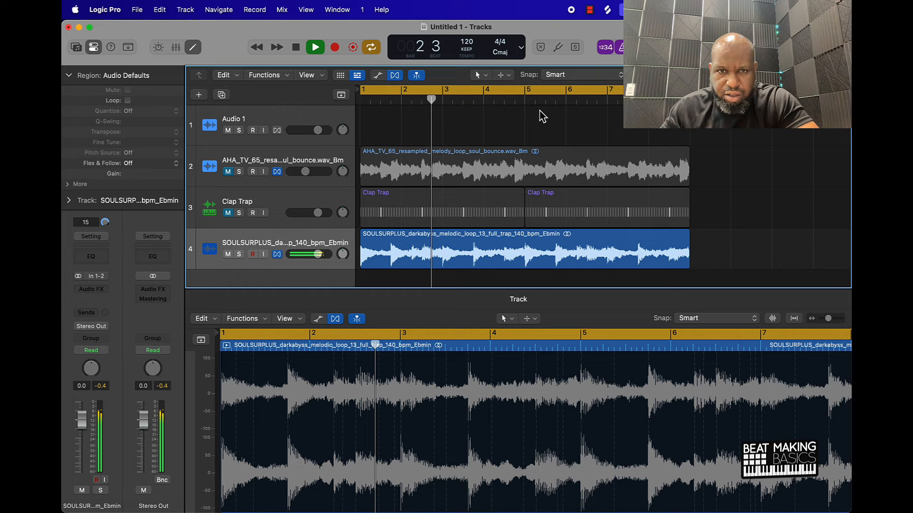
drag(317, 254, 300, 253)
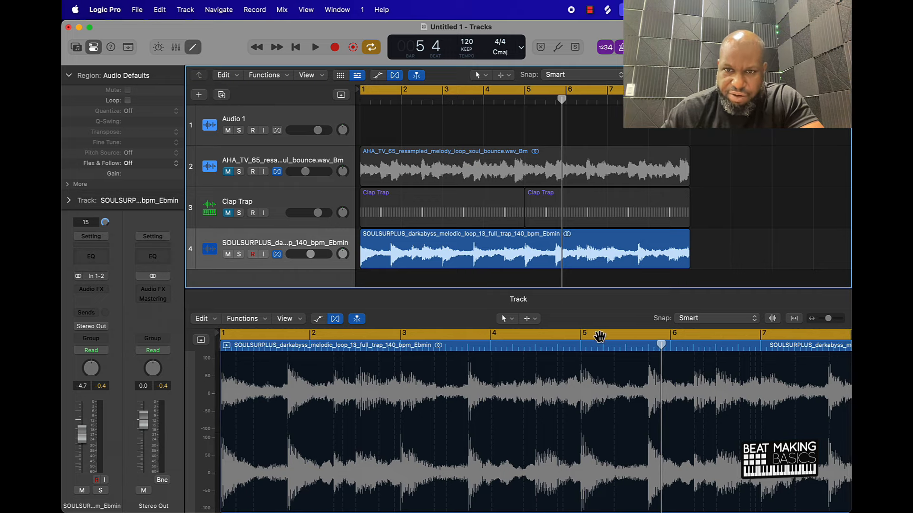
mouse_move(400, 383)
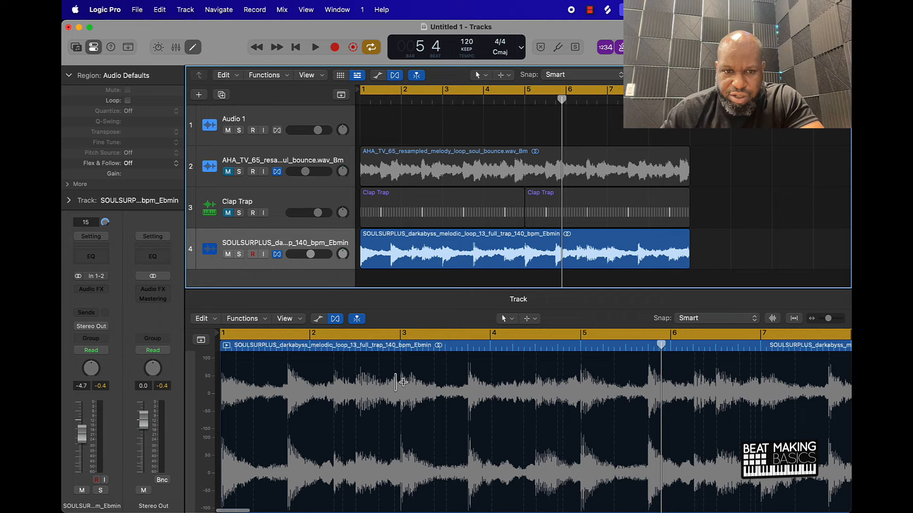
mouse_move(580, 354)
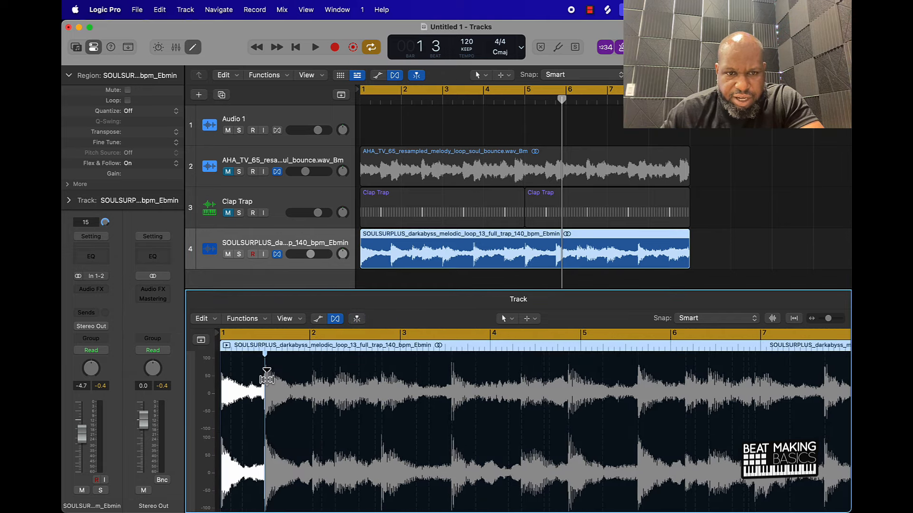
- Add flex markers on the darkabyss loop's opening hits and align them to the beat grid
click(315, 47)
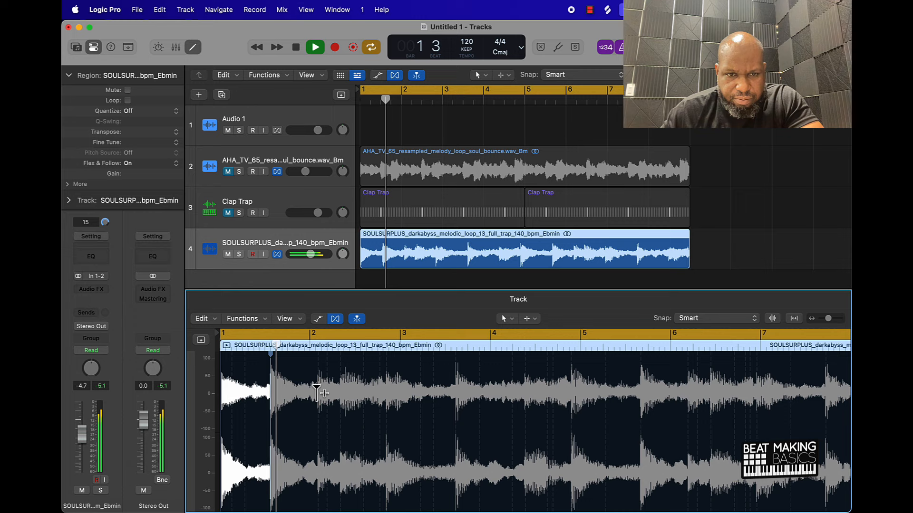
click(294, 47)
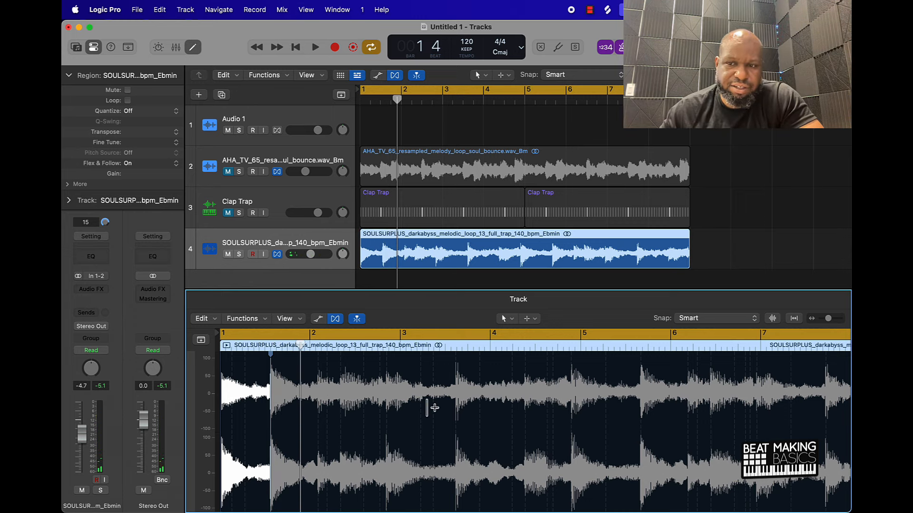
click(315, 47)
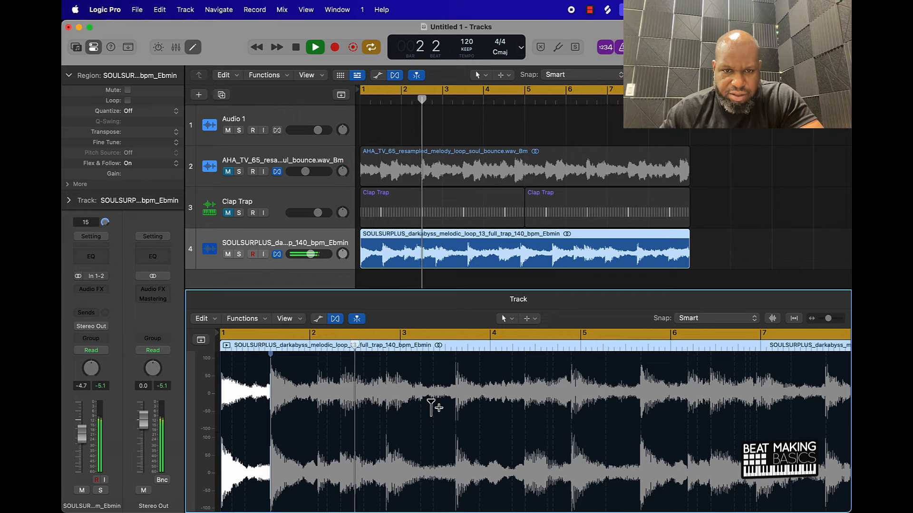
click(314, 47)
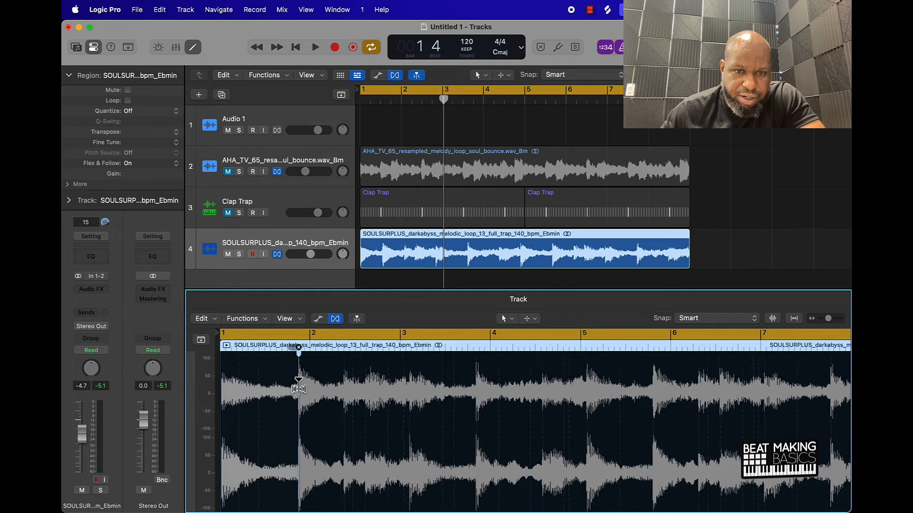
click(314, 47)
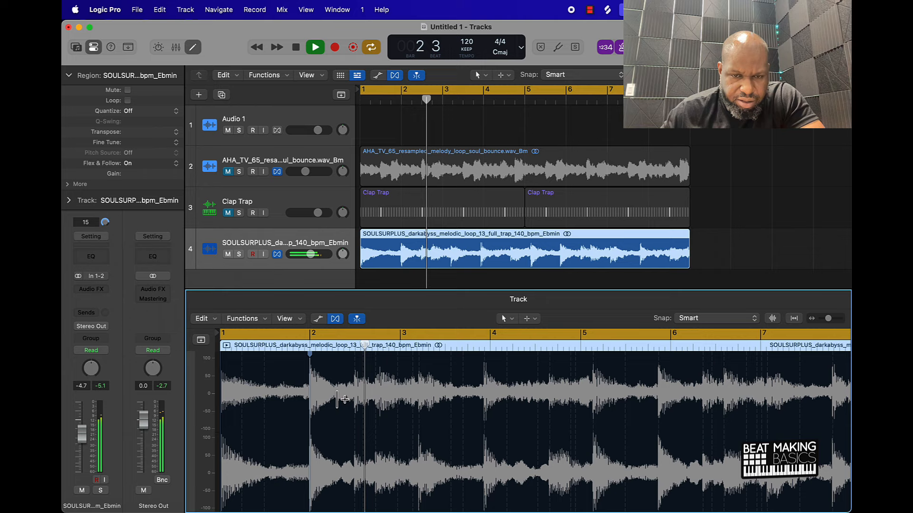
click(314, 47)
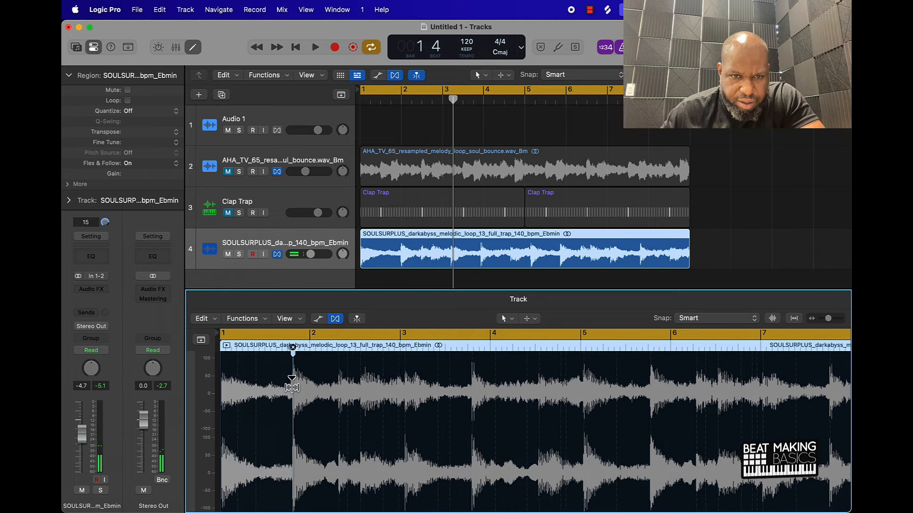
click(315, 47)
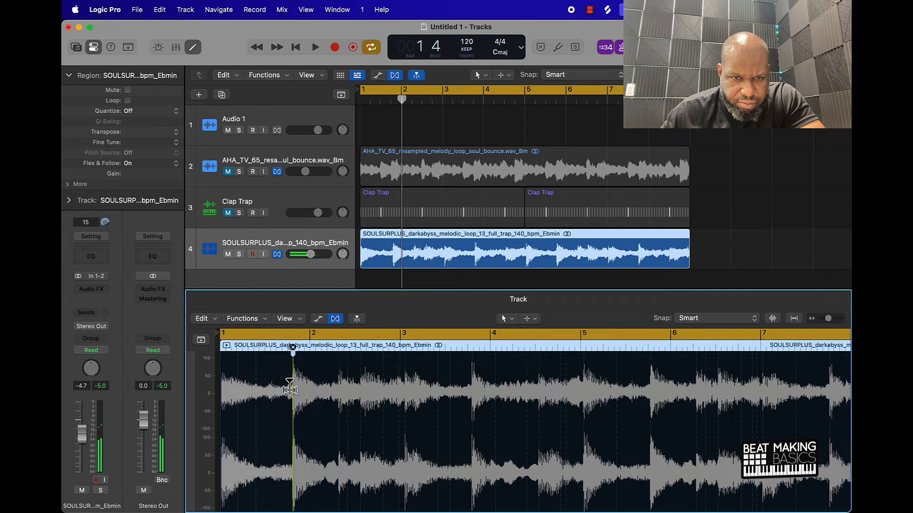
click(315, 47)
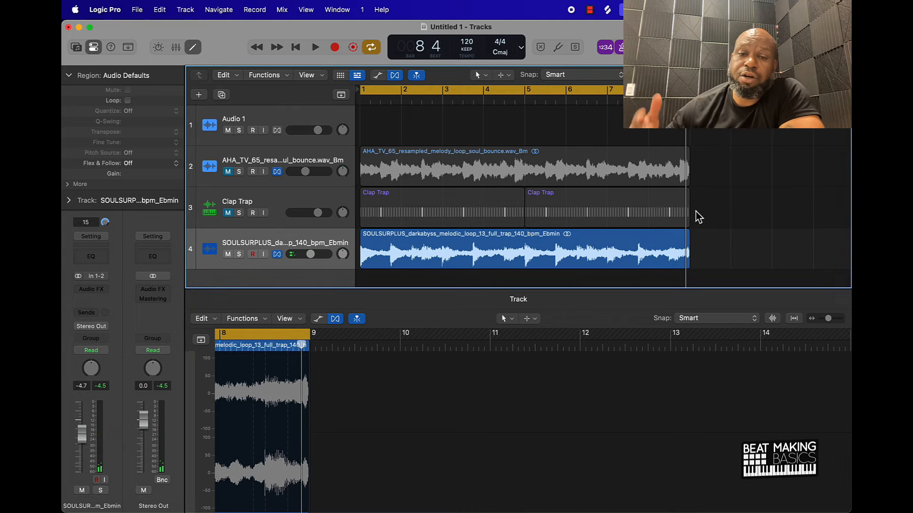
mouse_move(667, 284)
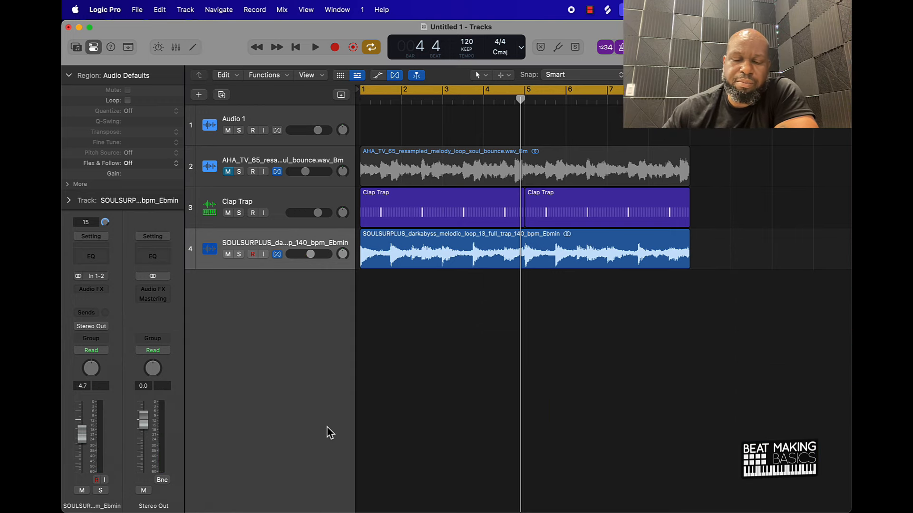
mouse_move(561, 345)
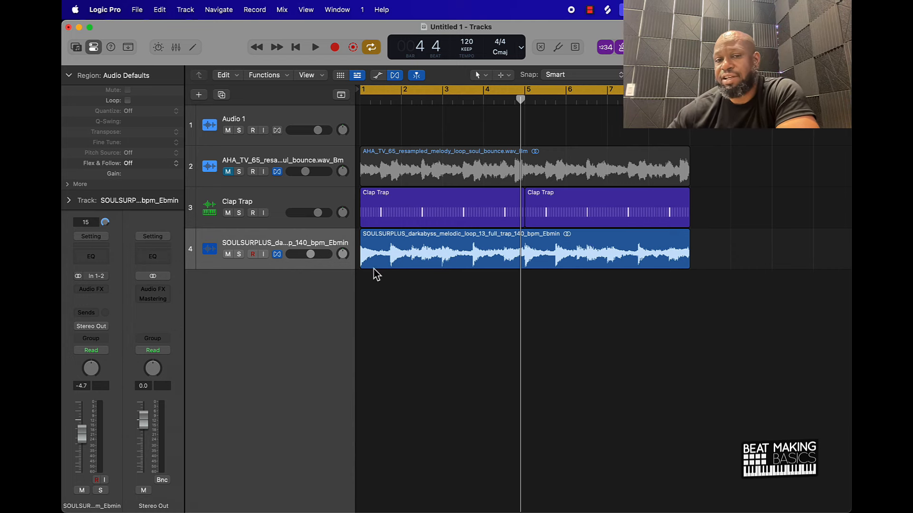
mouse_move(709, 401)
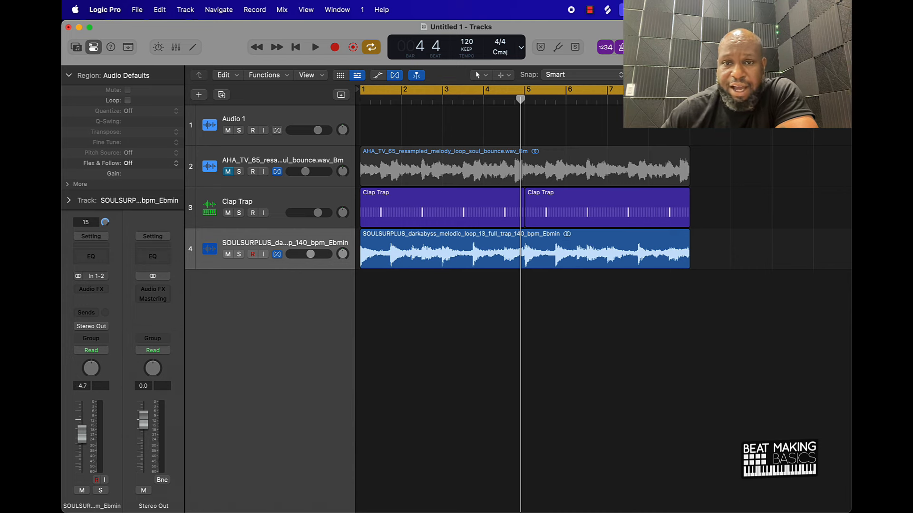
mouse_move(509, 274)
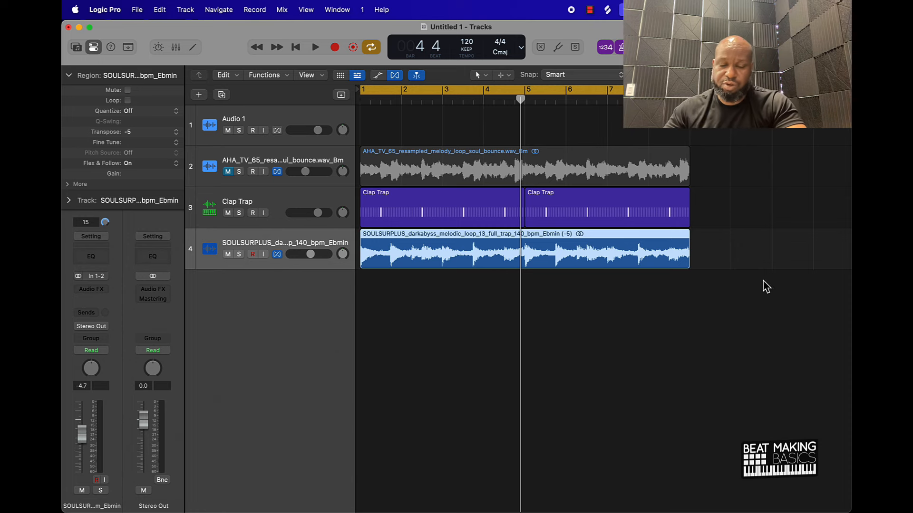
- Play and stop to hear the darkabyss loop transposed by -5 semitones
click(315, 47)
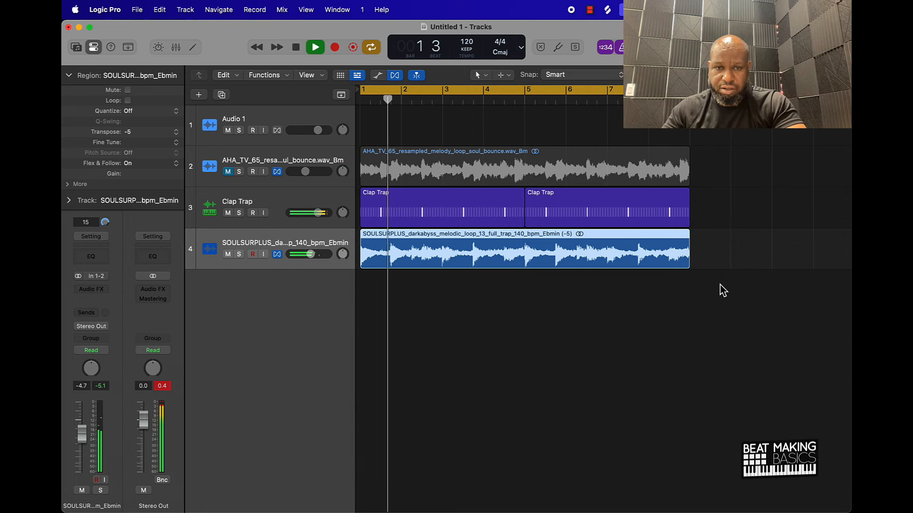
click(314, 47)
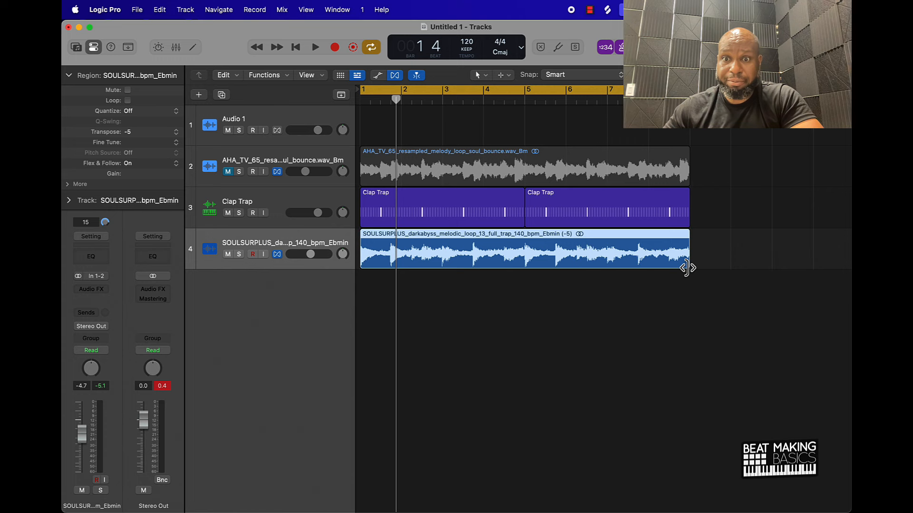
mouse_move(685, 290)
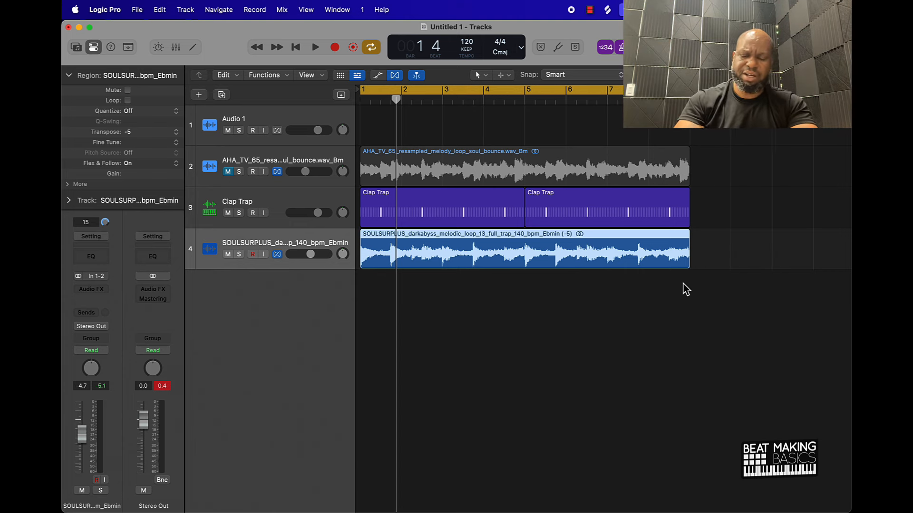
click(314, 47)
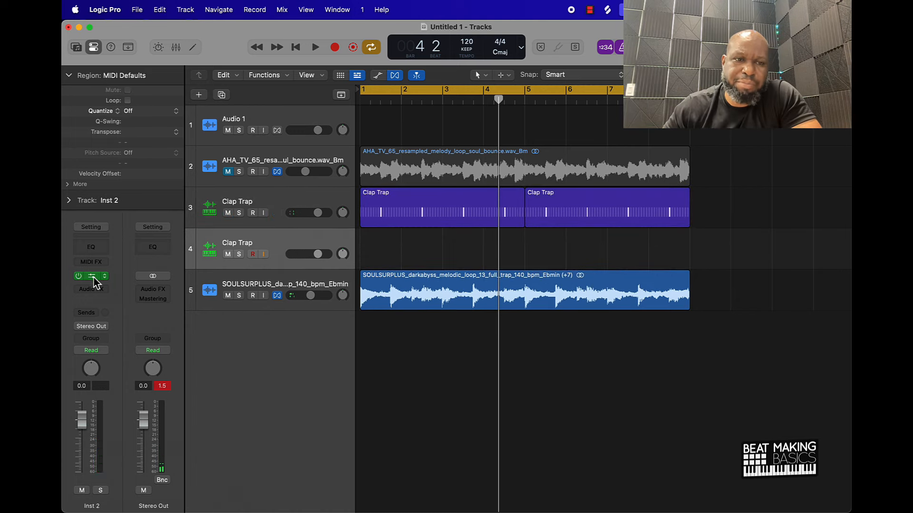
- Open Quick Sampler, browse for the 808Mafia Hat 01 sample, and open the Editors
click(90, 276)
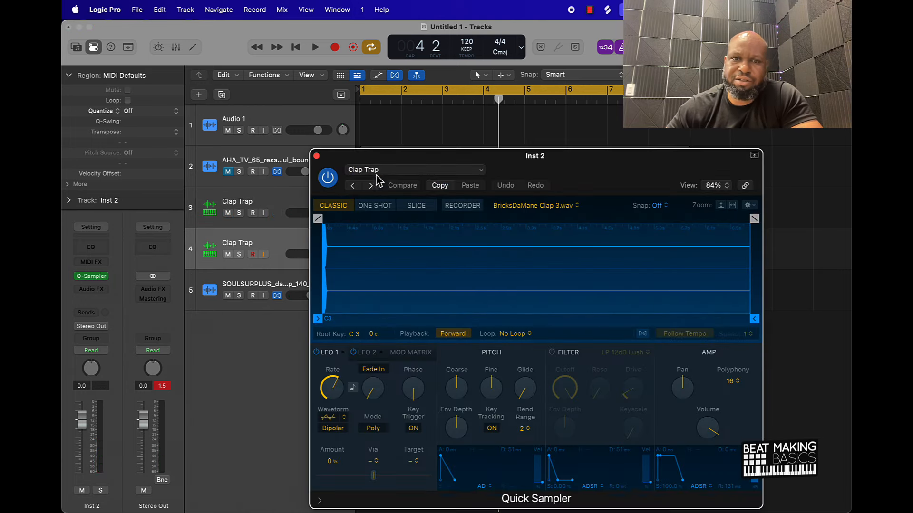
click(413, 170)
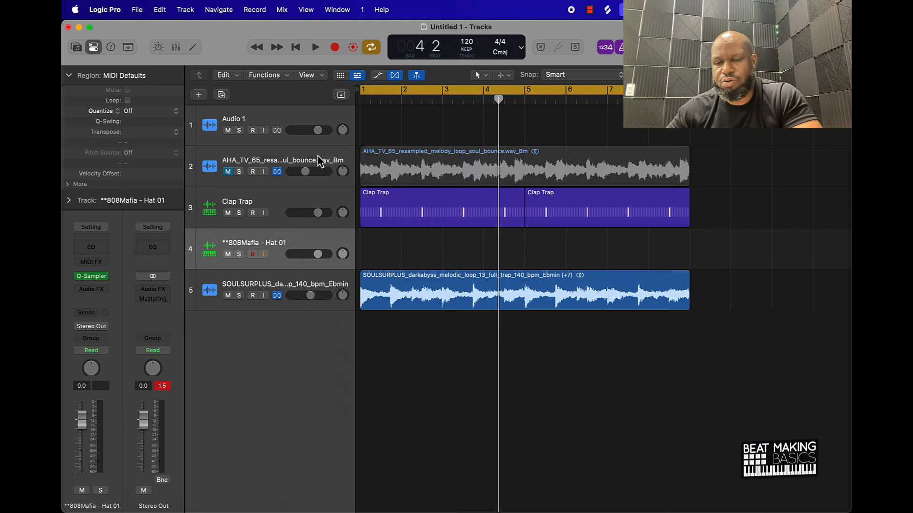
mouse_move(378, 324)
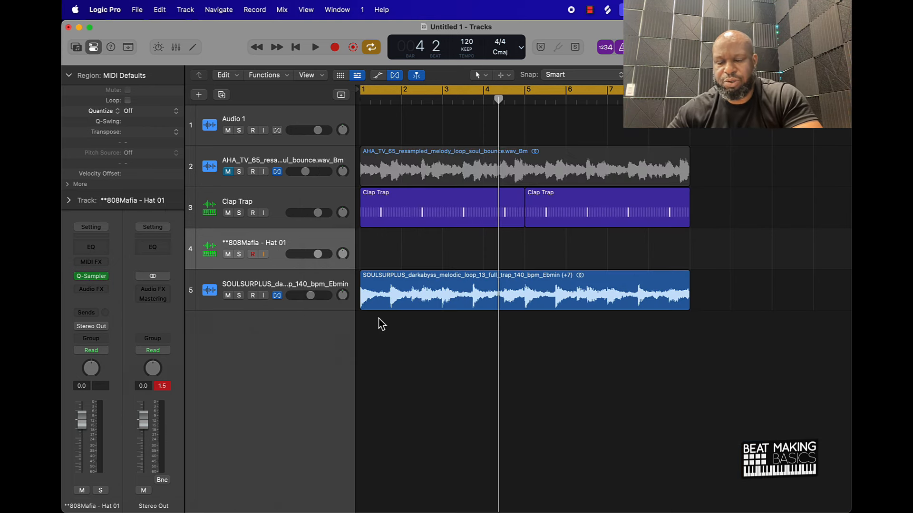
mouse_move(651, 348)
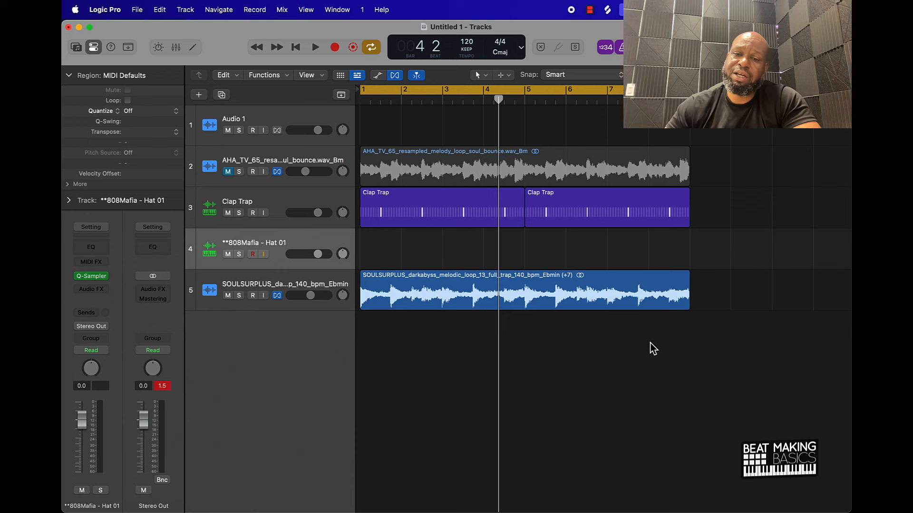
mouse_move(547, 75)
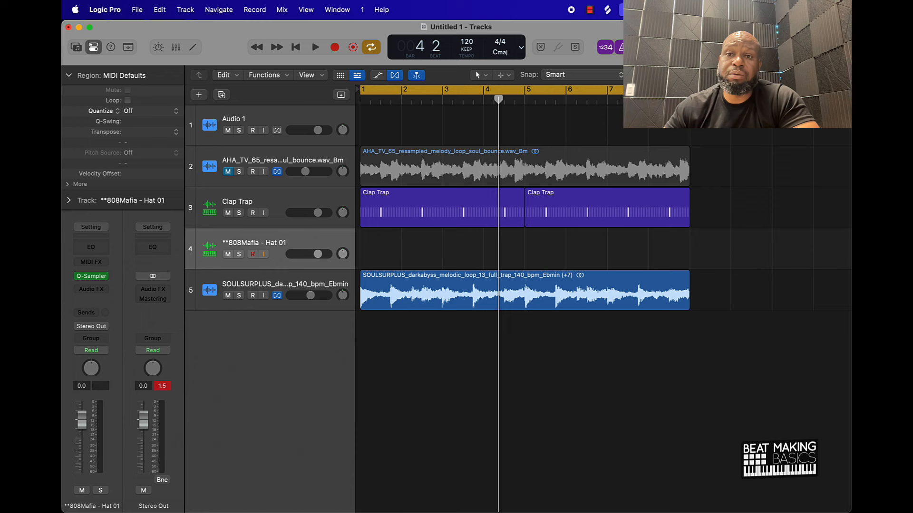
mouse_move(437, 379)
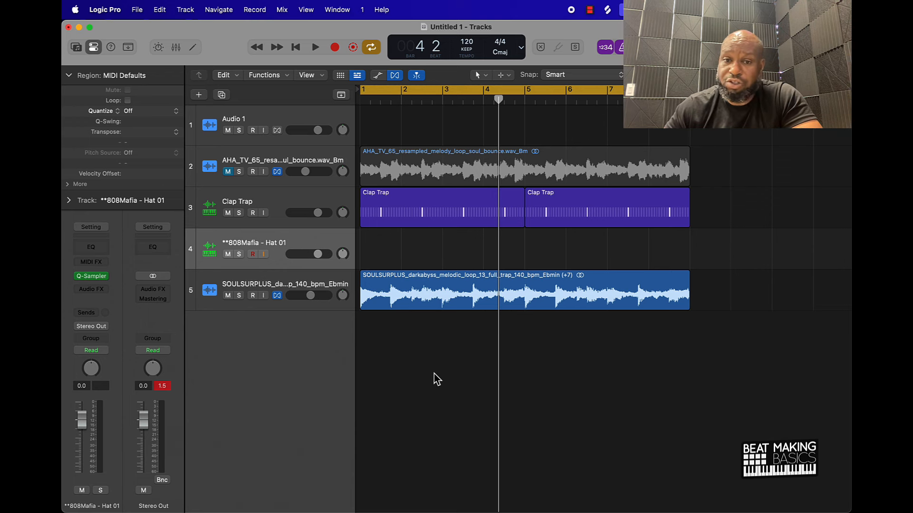
mouse_move(407, 277)
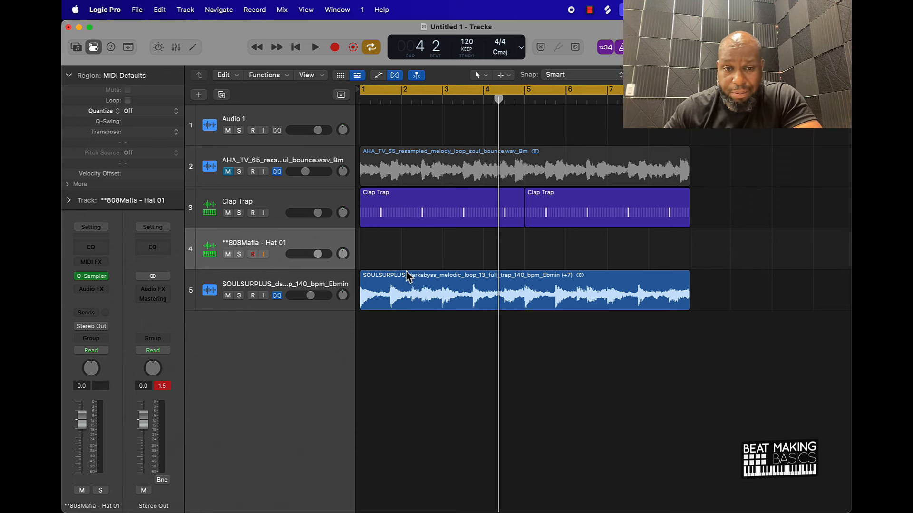
mouse_move(198, 55)
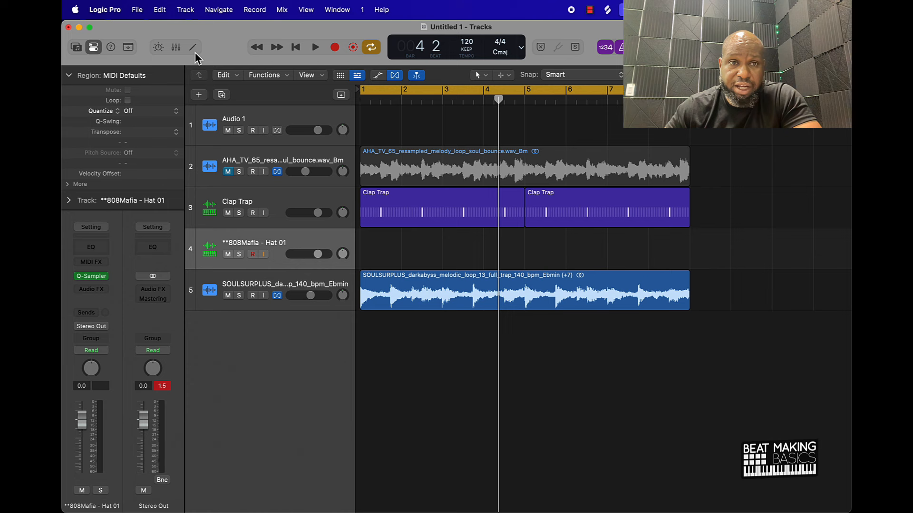
click(192, 47)
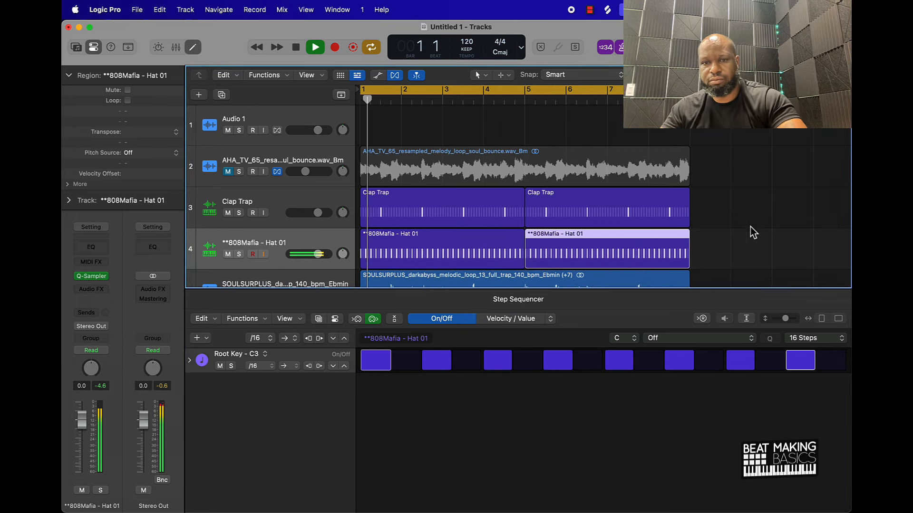
- Extend the 808Mafia Hat 01 hi-hat step pattern to 64 steps, then view the piano roll
click(417, 298)
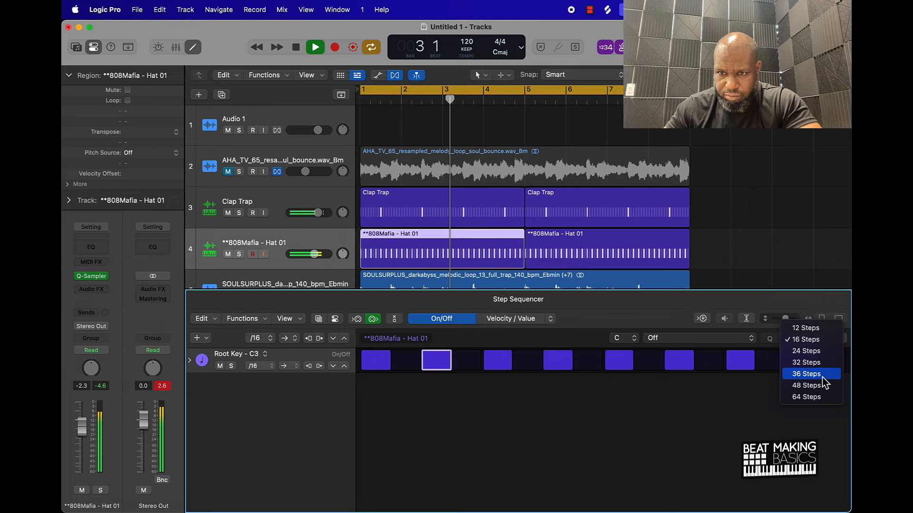
click(806, 397)
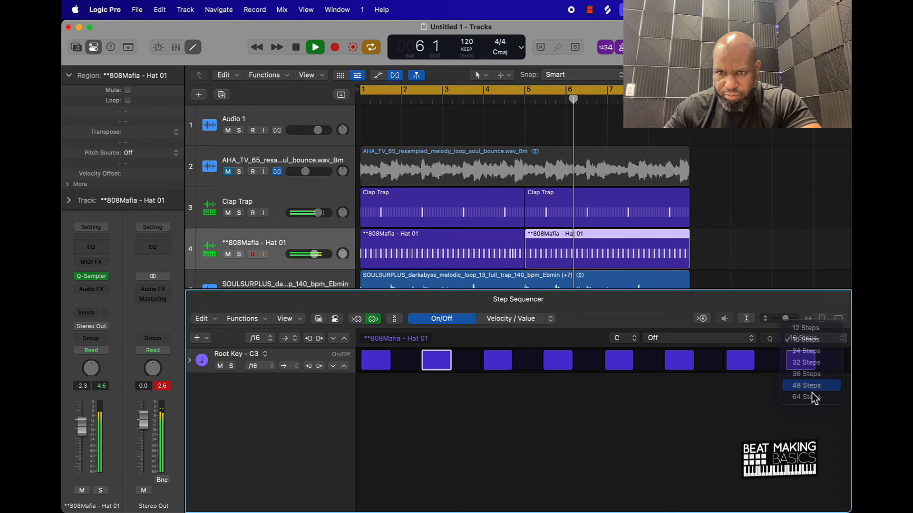
click(804, 397)
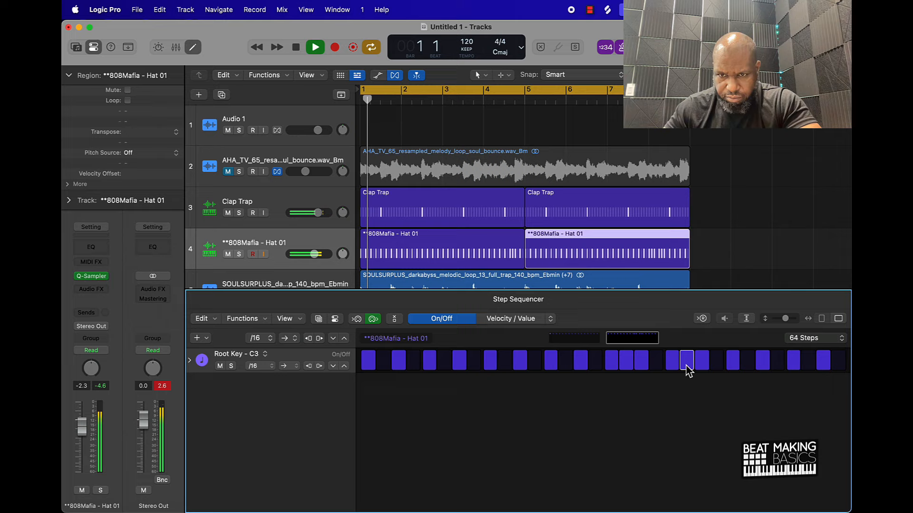
click(417, 298)
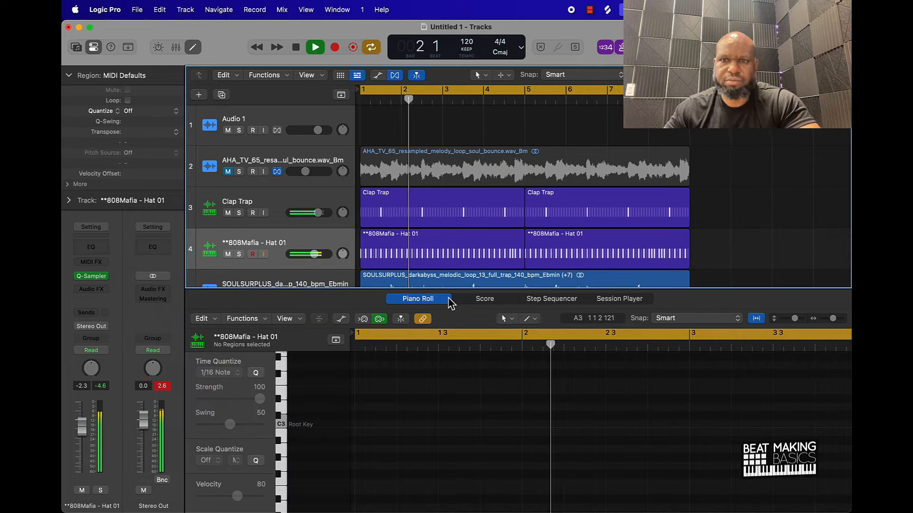